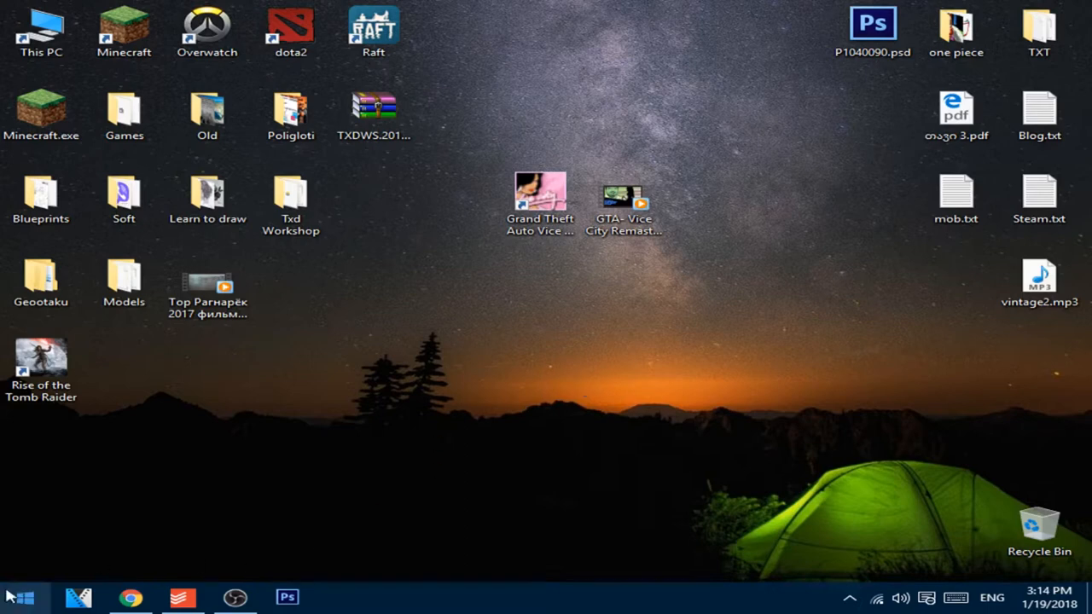
mouse_move(205, 521)
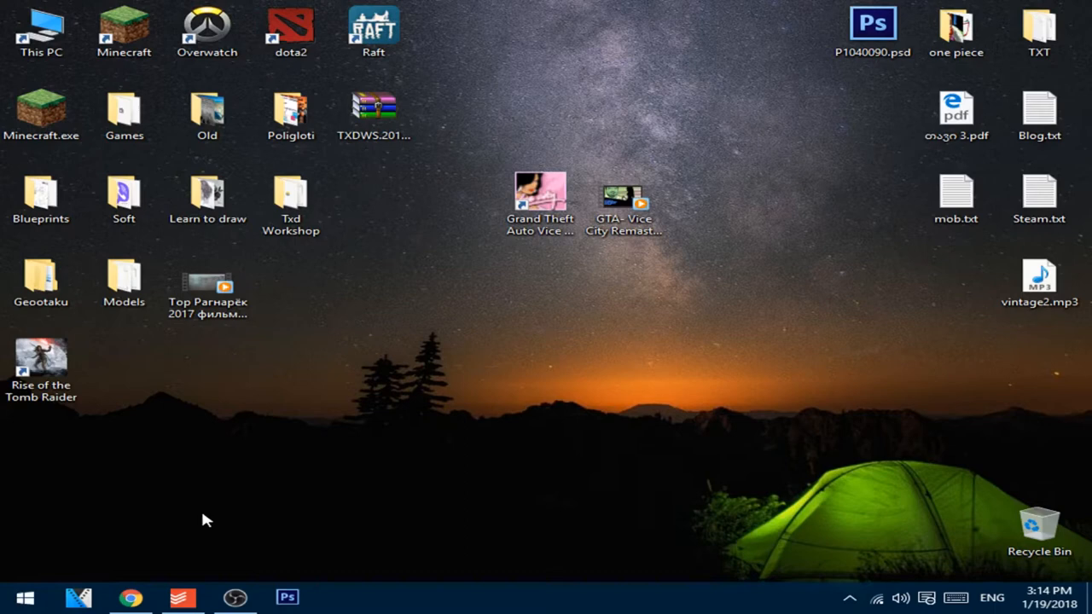
mouse_move(204, 516)
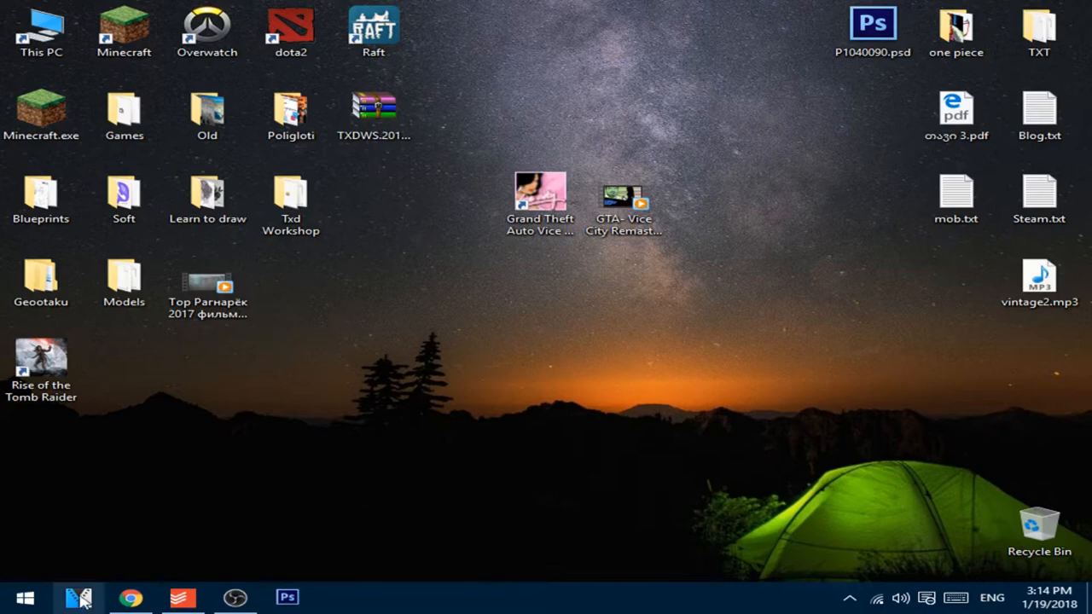
Launch VEGAS Pro and bring the GTA Vice City fan-made intro .mp4 into a new project
left_click(78, 597)
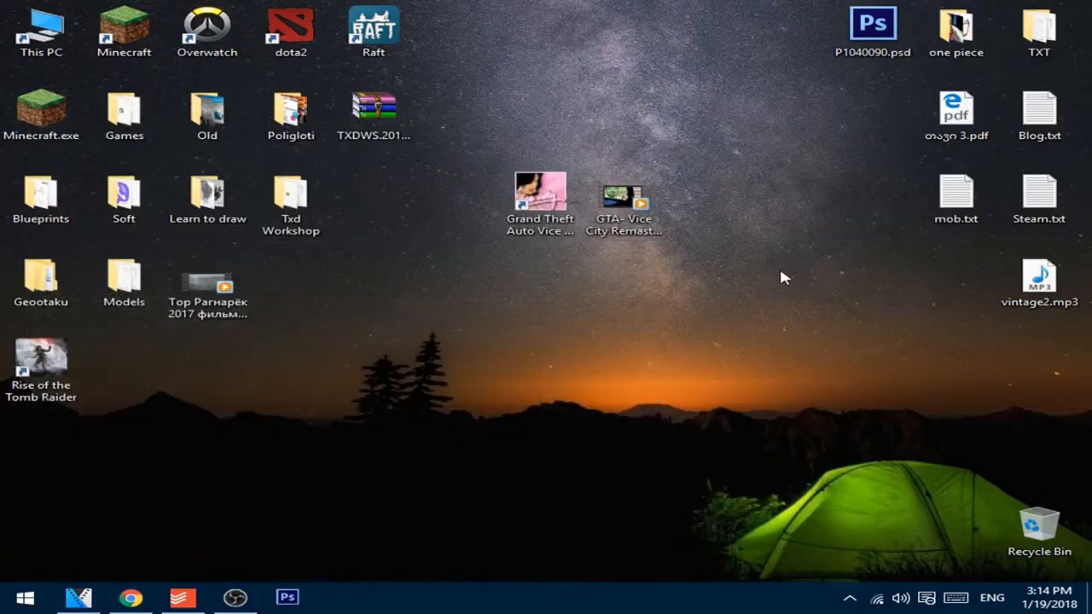
left_click(623, 201)
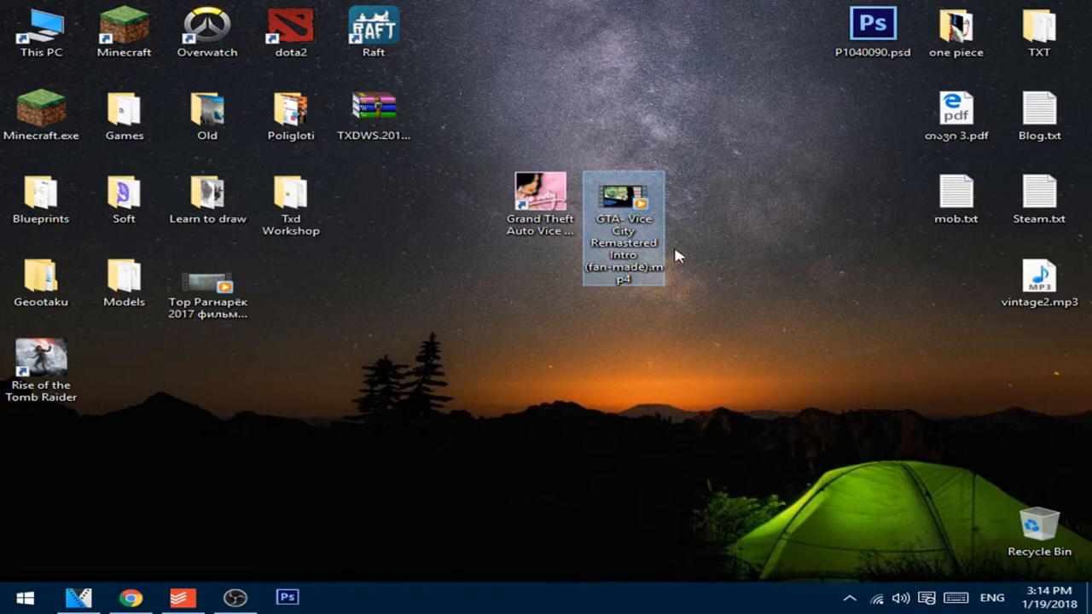
mouse_move(702, 311)
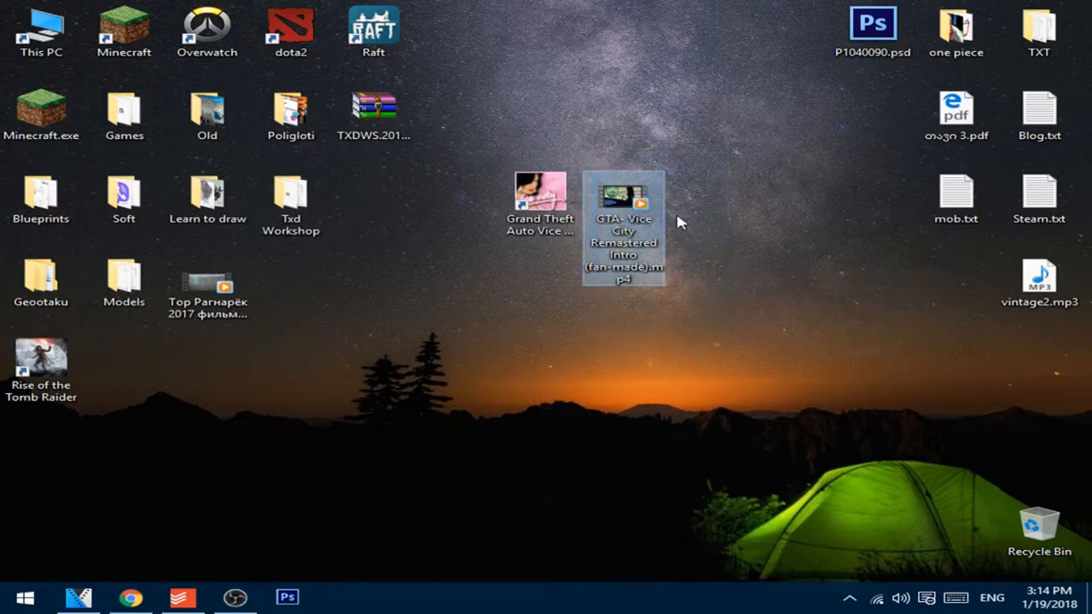
mouse_move(635, 202)
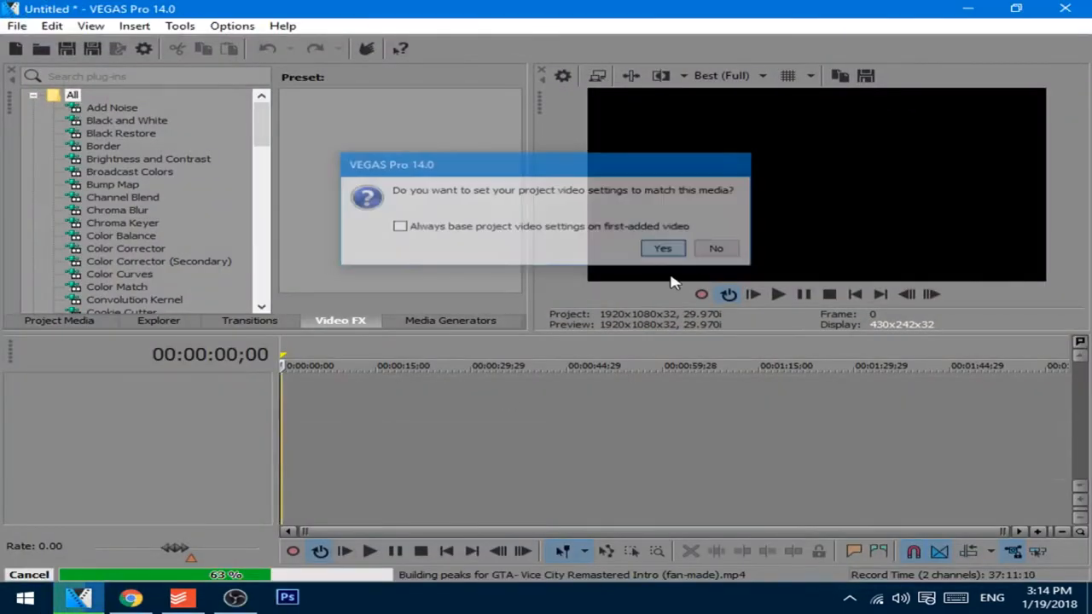
Answer Yes so the project settings match the intro video, then start Render As
left_click(661, 249)
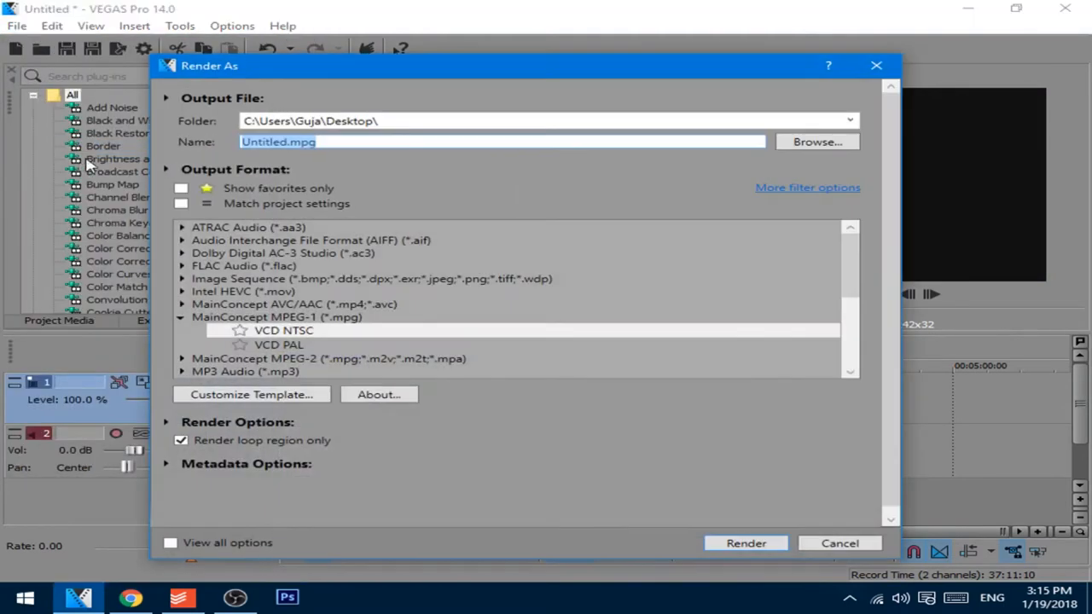
Render the first part as MainConcept MPEG-1 VCD NTSC to Untitled.mpg on the desktop
left_click(275, 316)
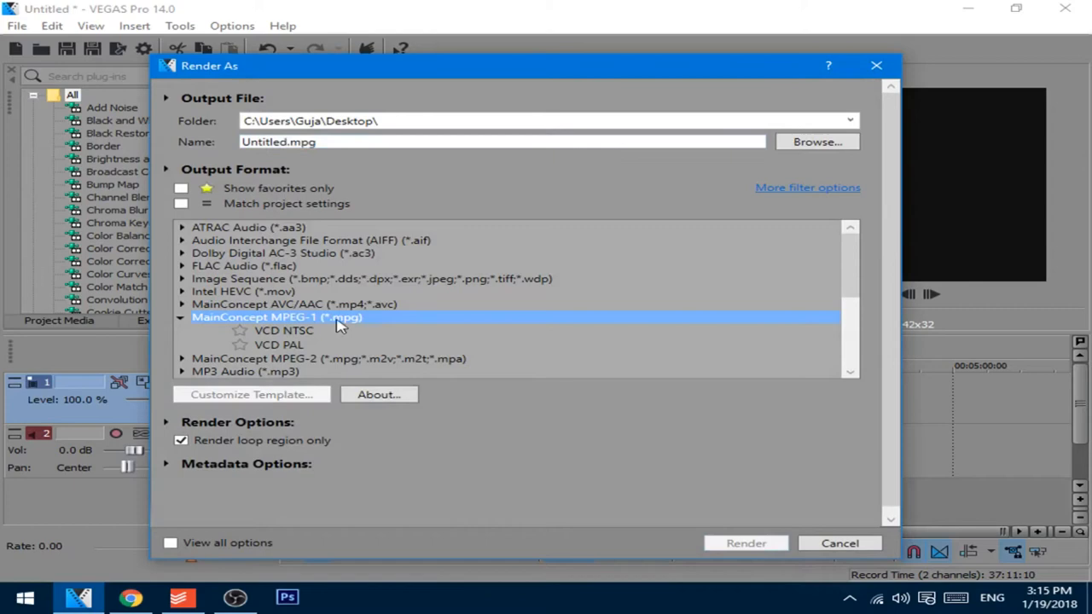
mouse_move(355, 331)
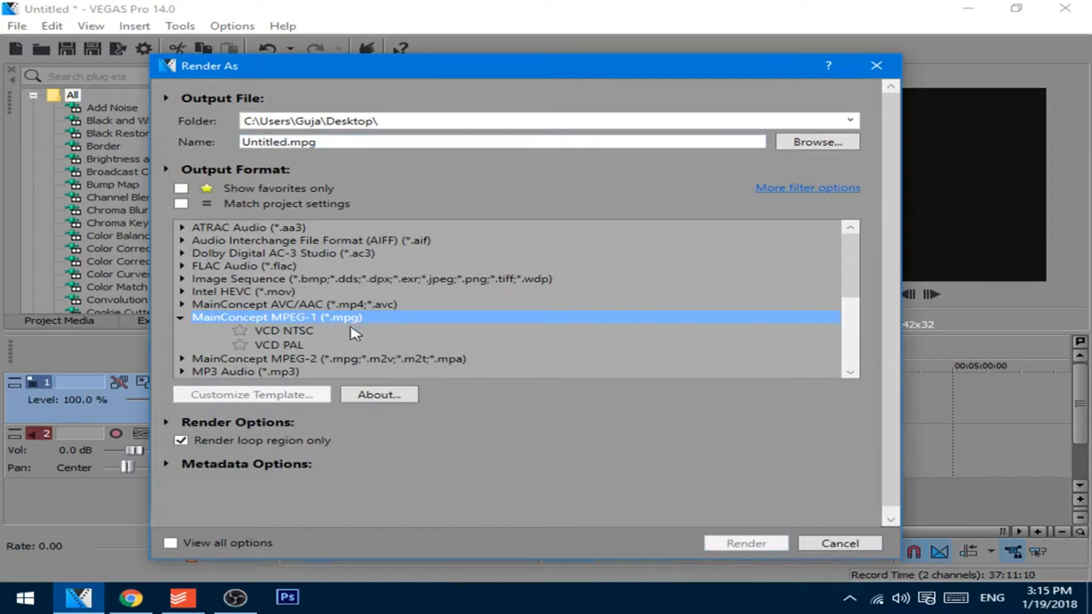
left_click(283, 330)
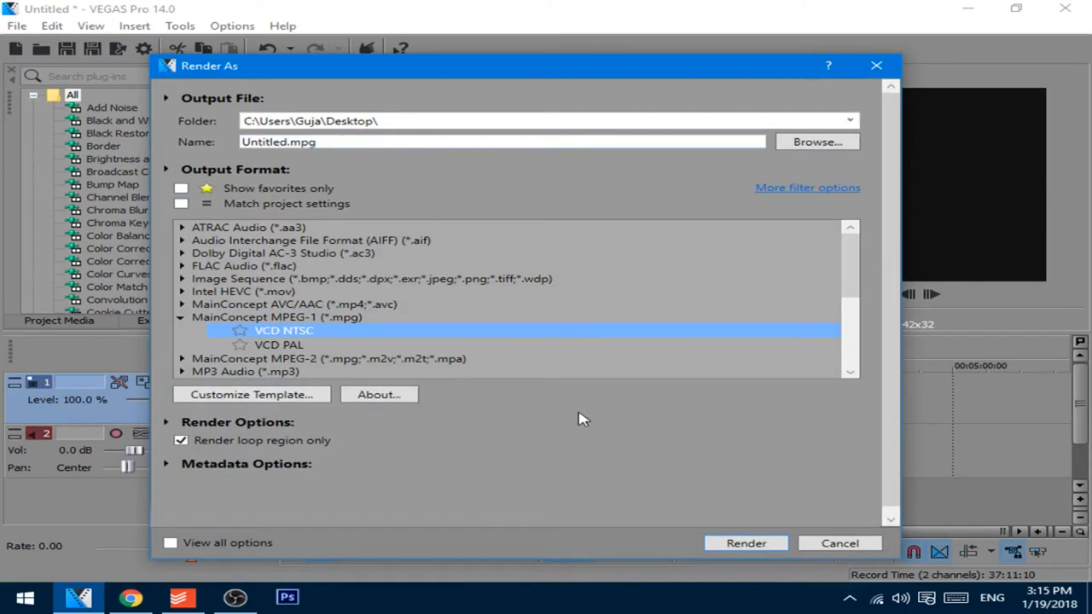
left_click(744, 542)
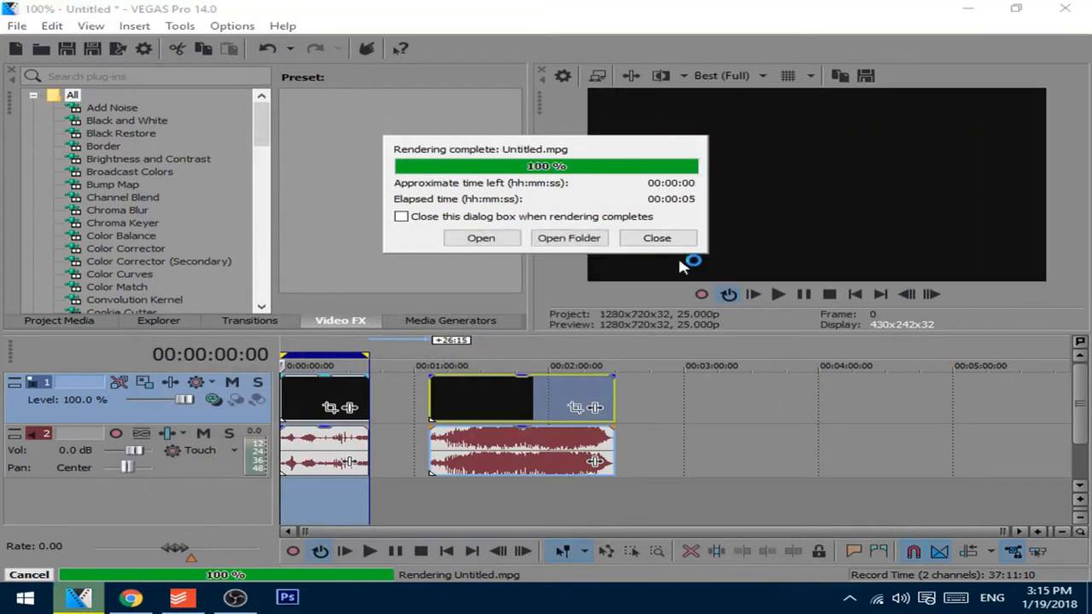
Render the second loop region as MPEG-1 VCD NTSC named 2.mpg, then minimize VEGAS to the desktop
left_click(657, 239)
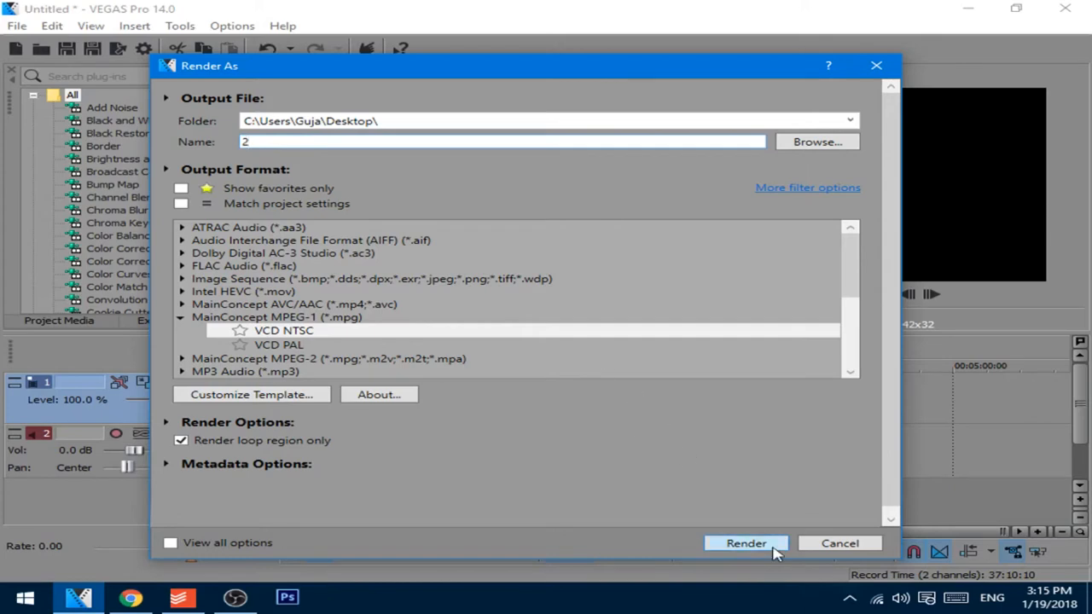
left_click(746, 543)
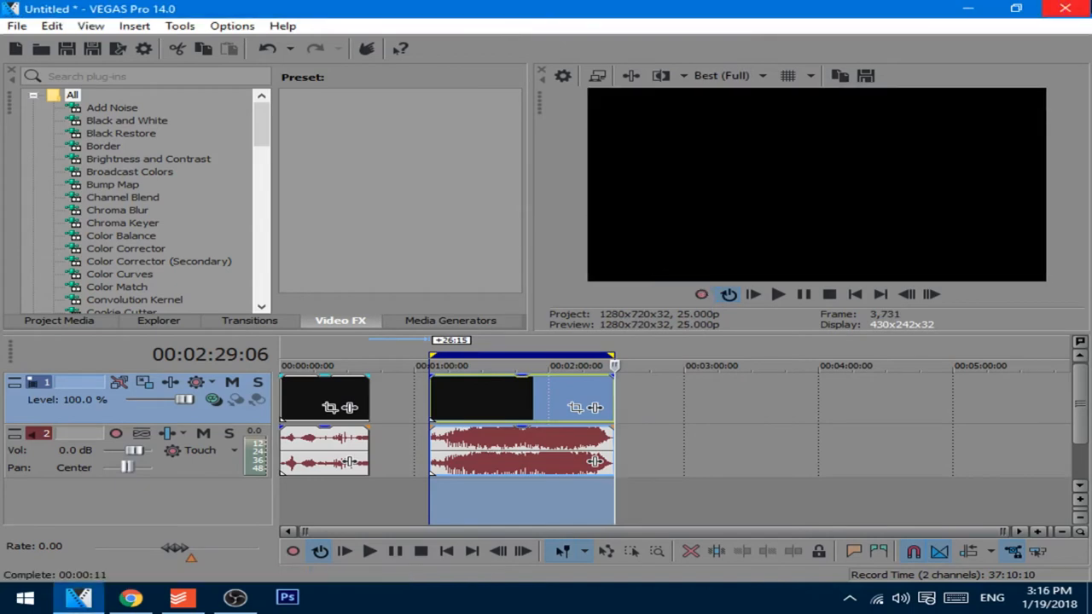
left_click(1064, 7)
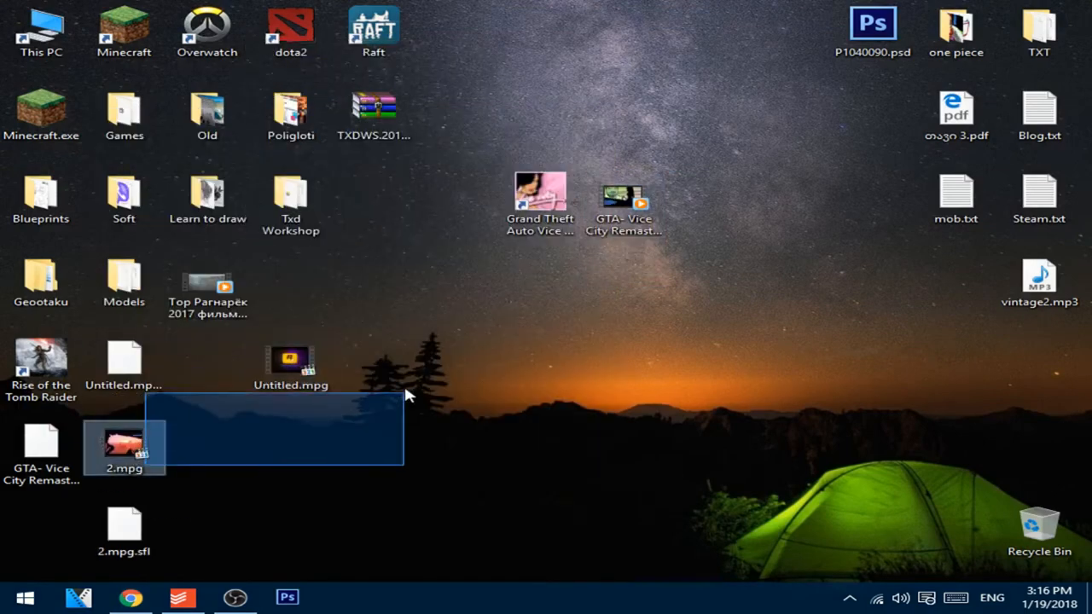
Select and delete the leftover .sfl render side files, keeping Untitled.mpg and 2.mpg
left_click_drag(122, 443, 374, 361)
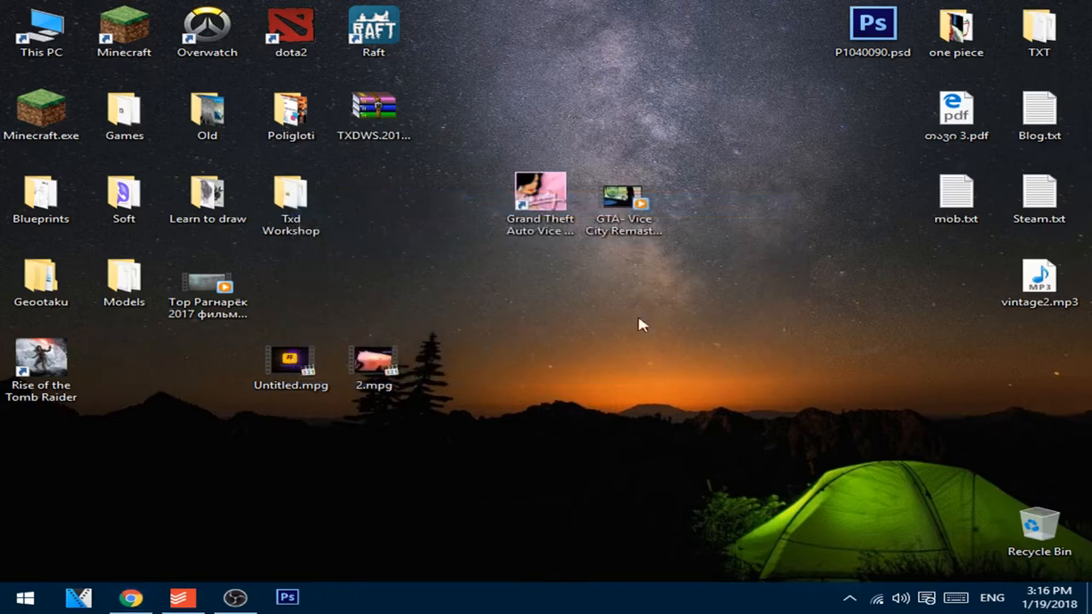
mouse_move(539, 201)
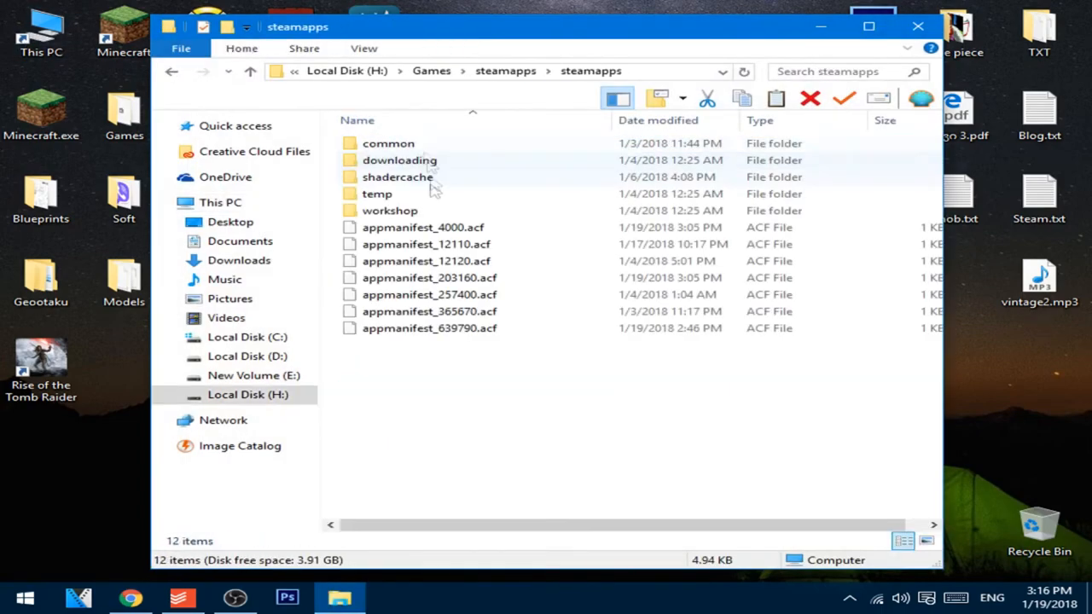
Browse into Grand Theft Auto Vice City's movies folder and rename Untitled.mpg to Logo
double_click(389, 143)
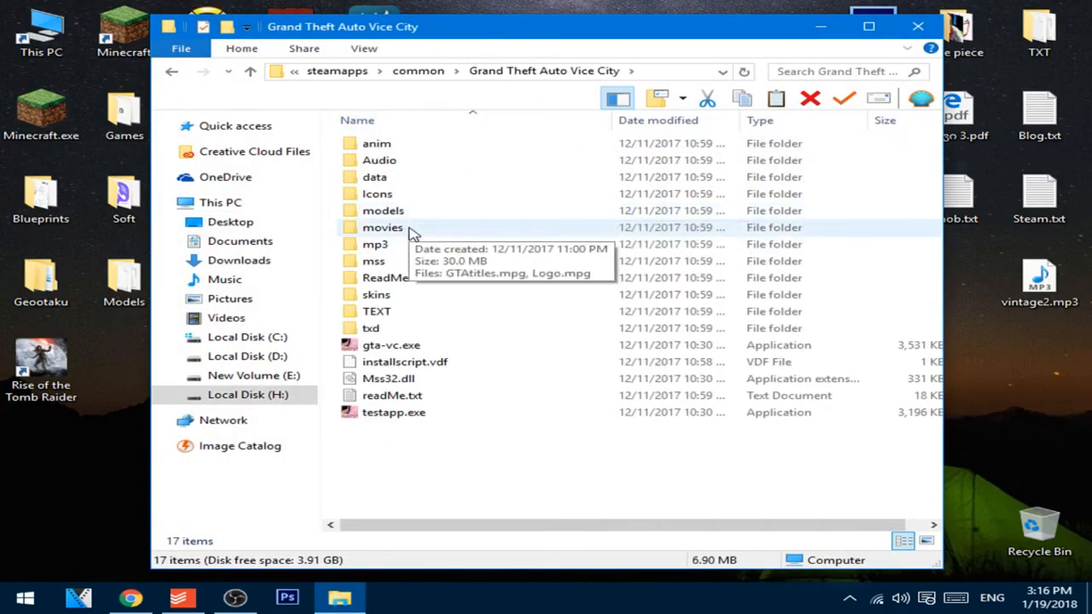
double_click(382, 227)
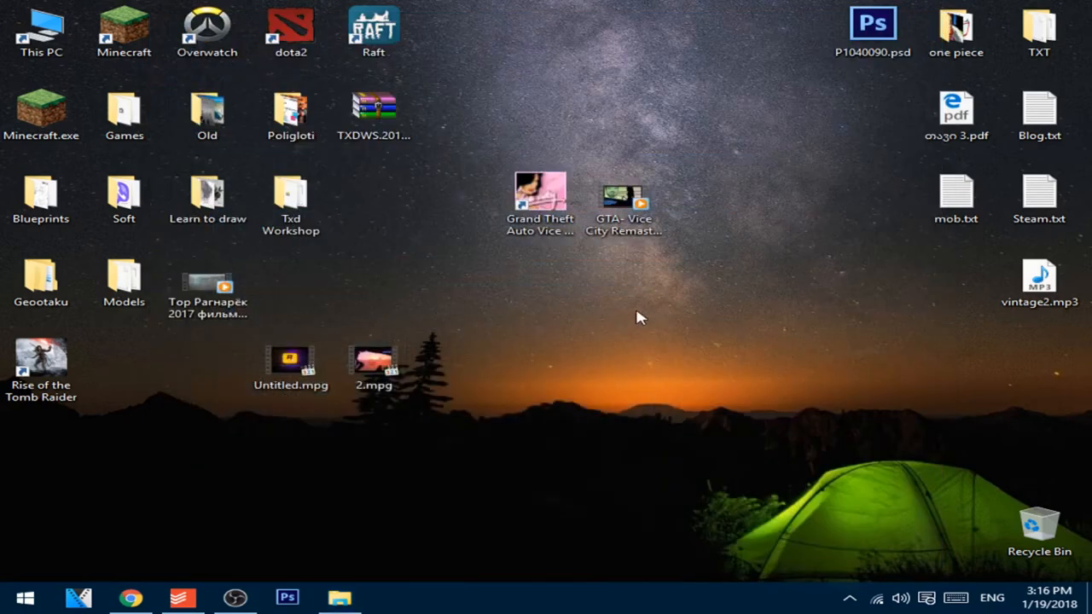
left_click(290, 361)
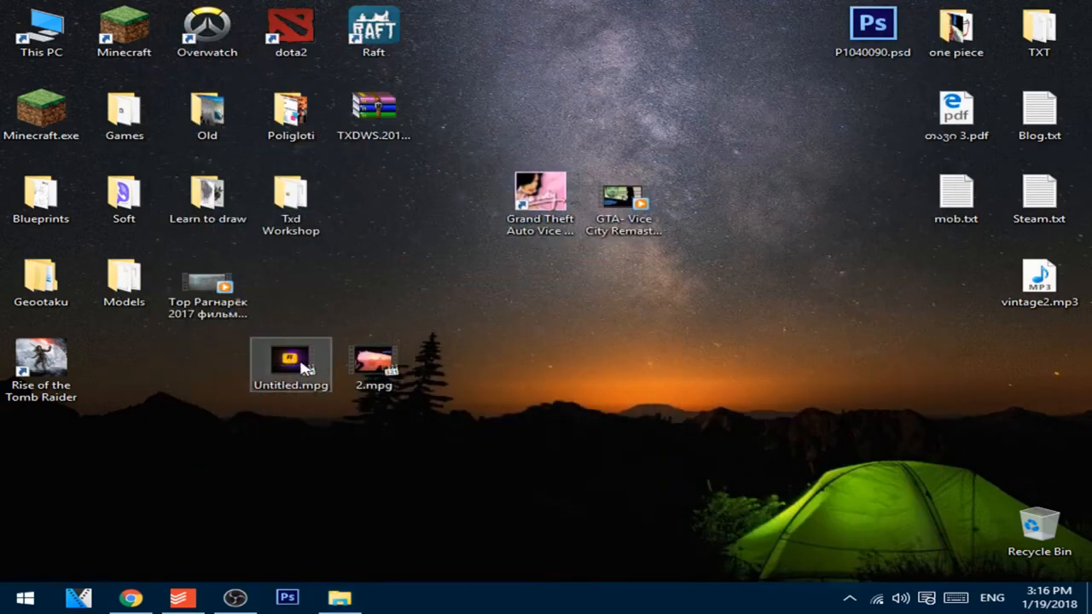
type("Logo.mpg")
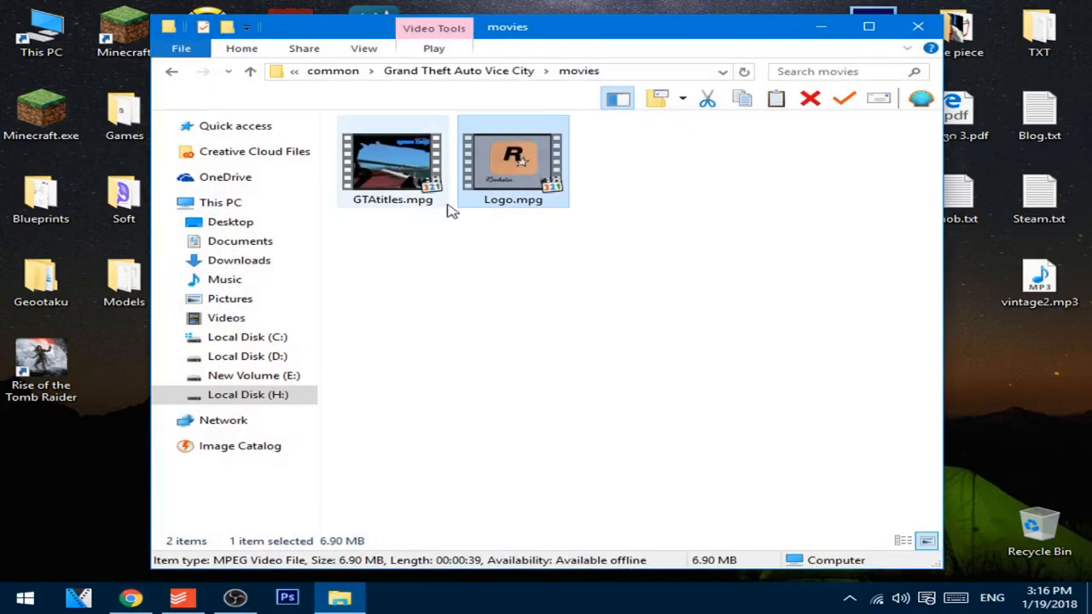
Copy Logo.mpg and GTAtitles.mpg into the movies folder, replacing the game's original files
left_click(393, 162)
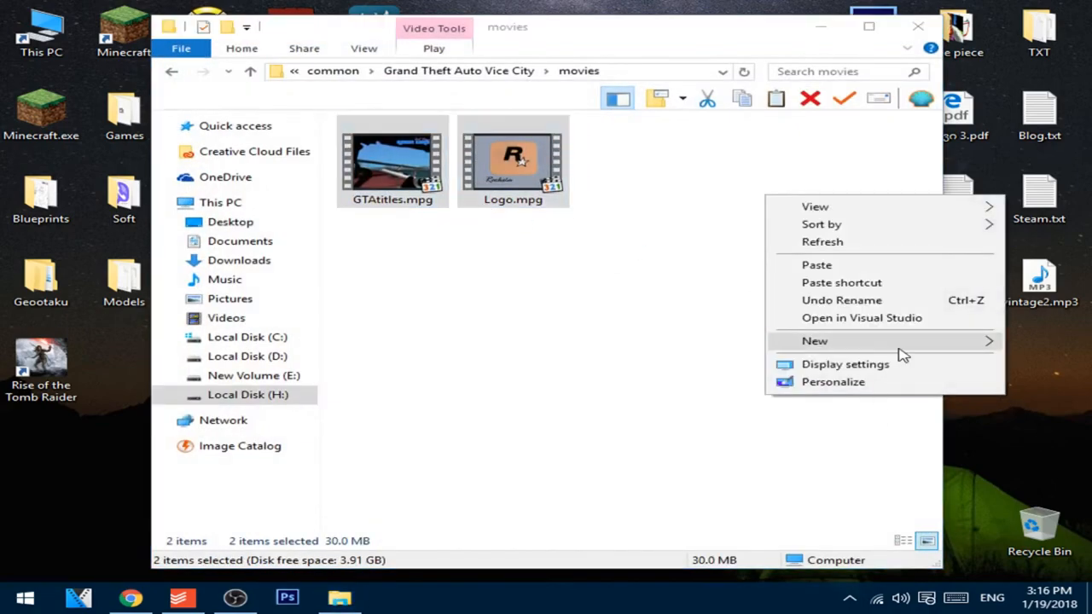
left_click(815, 341)
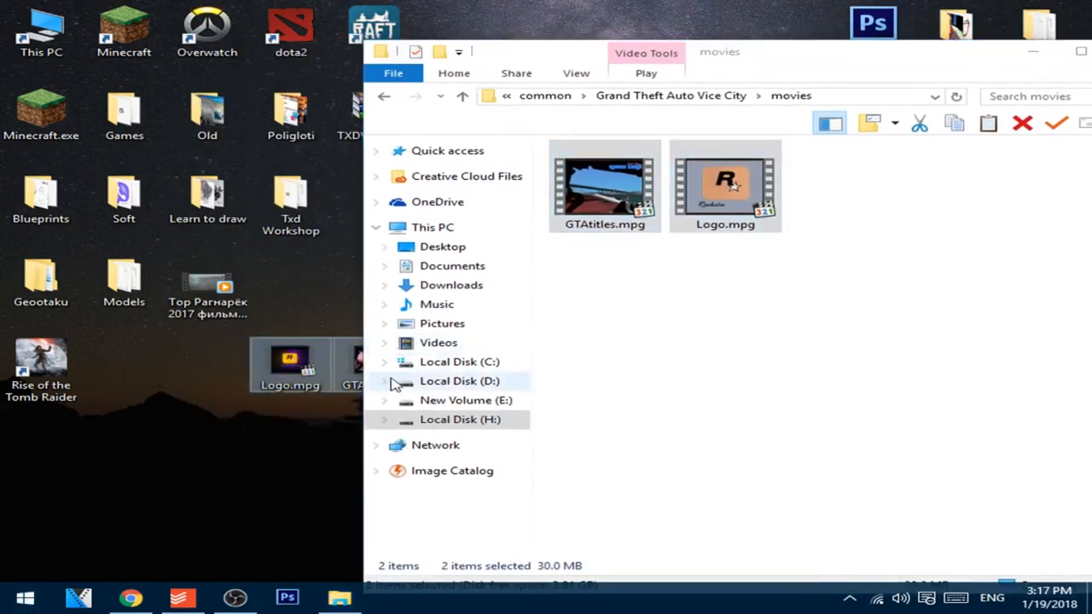
left_click(987, 123)
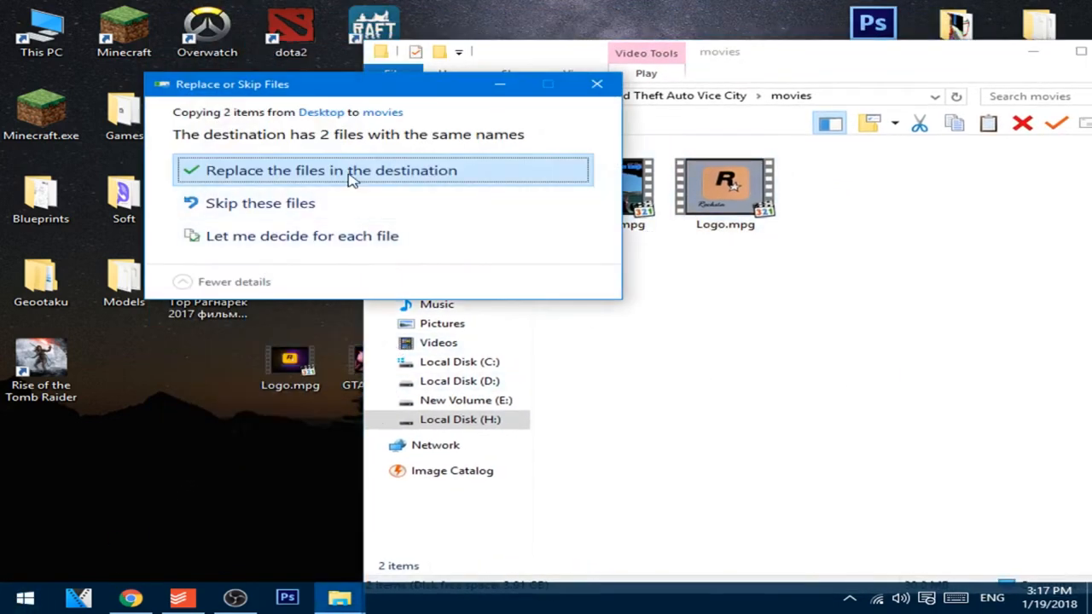